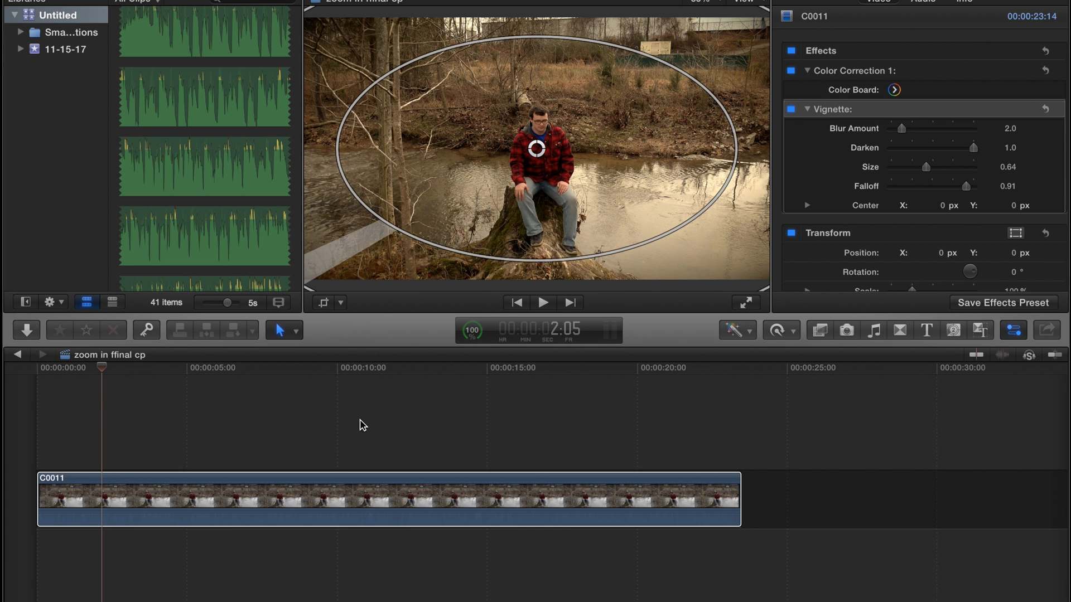
mouse_move(439, 361)
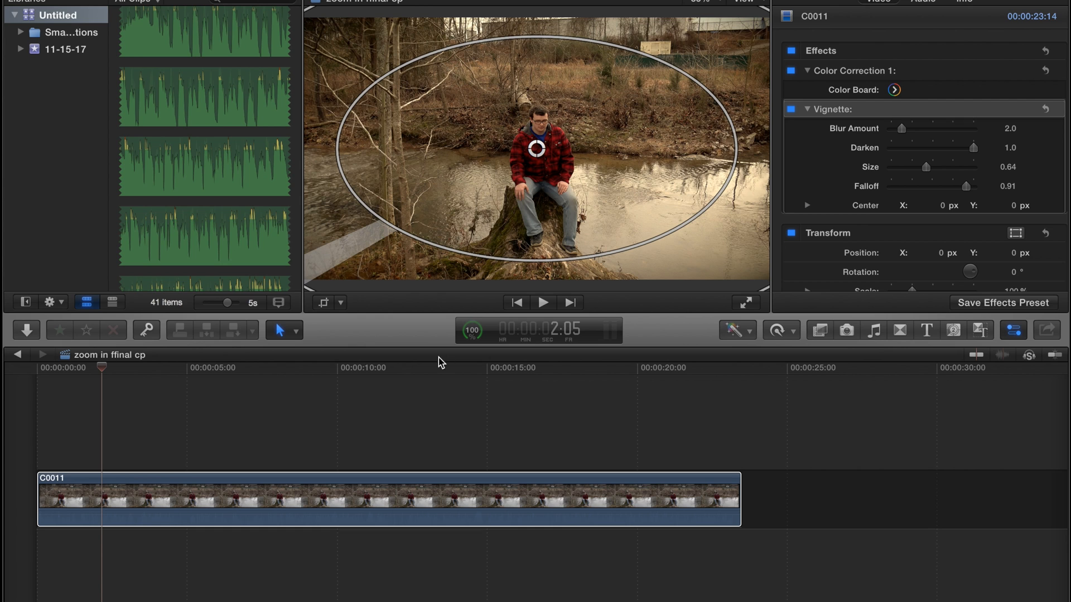
mouse_move(287, 390)
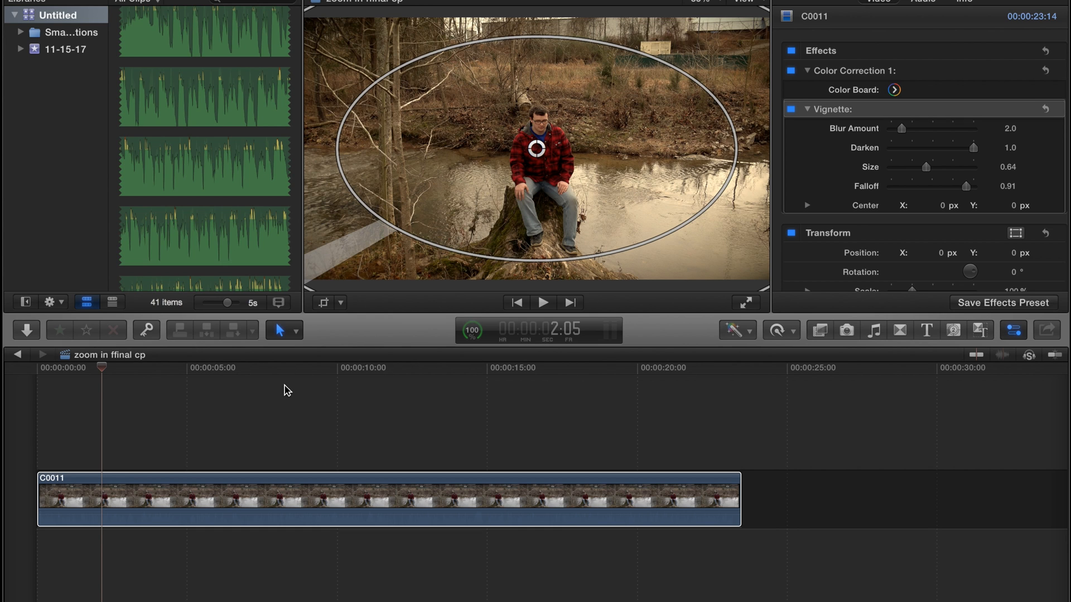
mouse_move(357, 413)
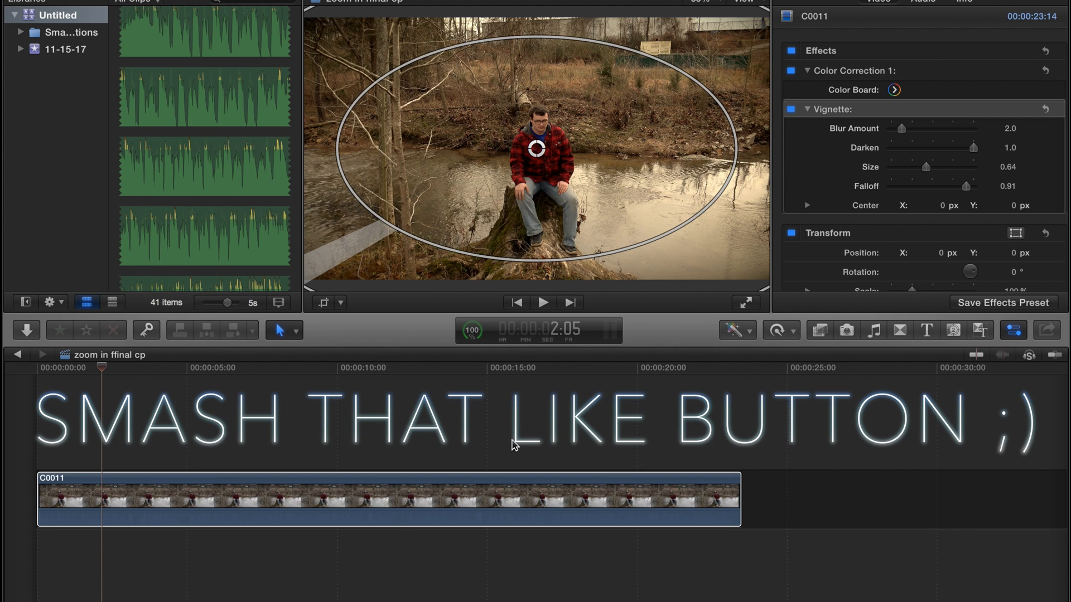
mouse_move(418, 376)
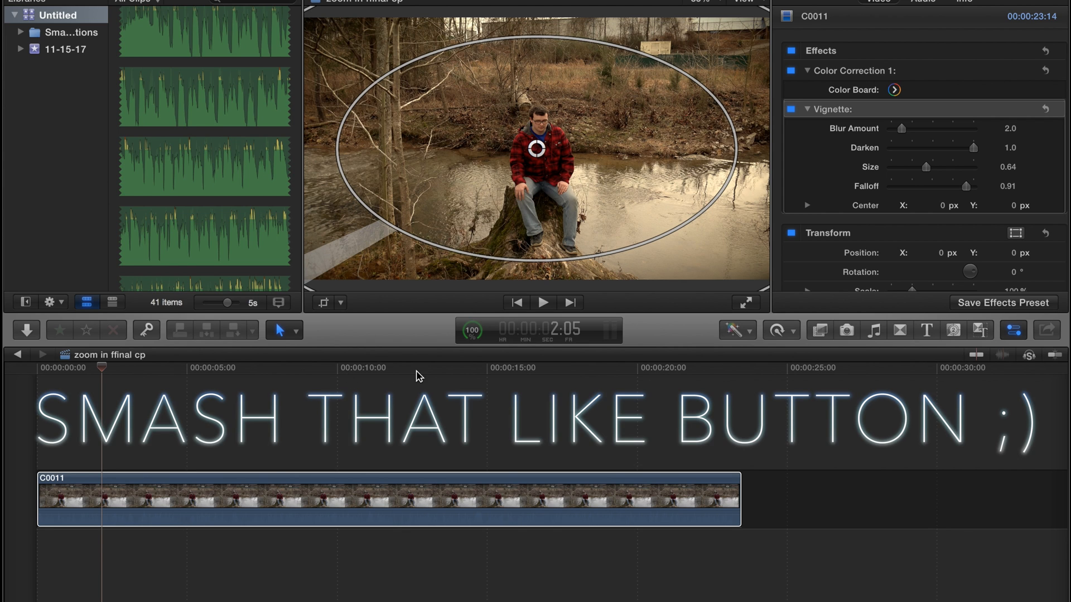
mouse_move(441, 330)
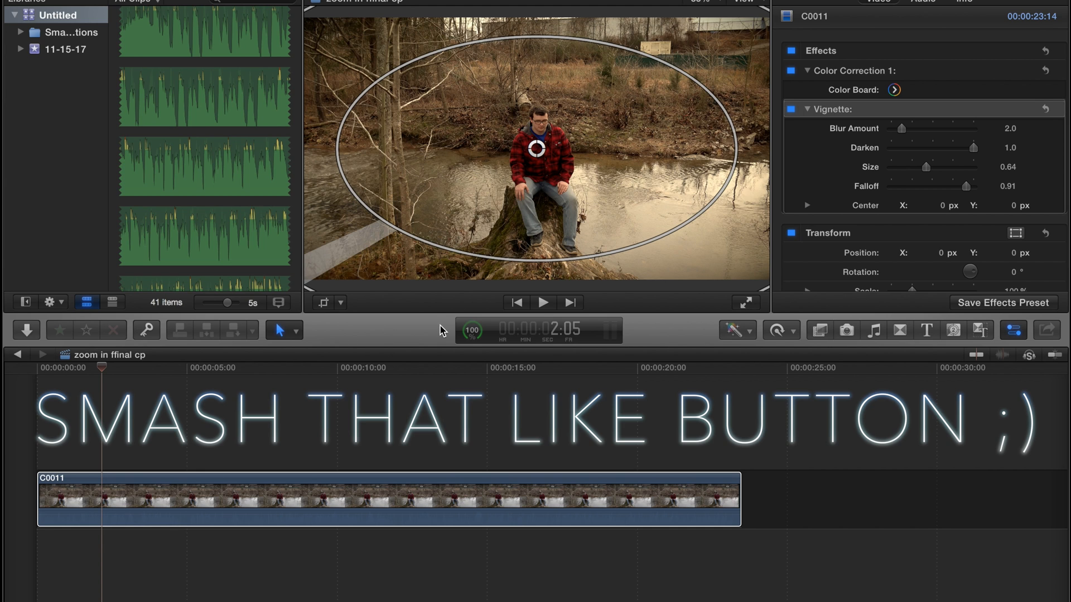
mouse_move(478, 396)
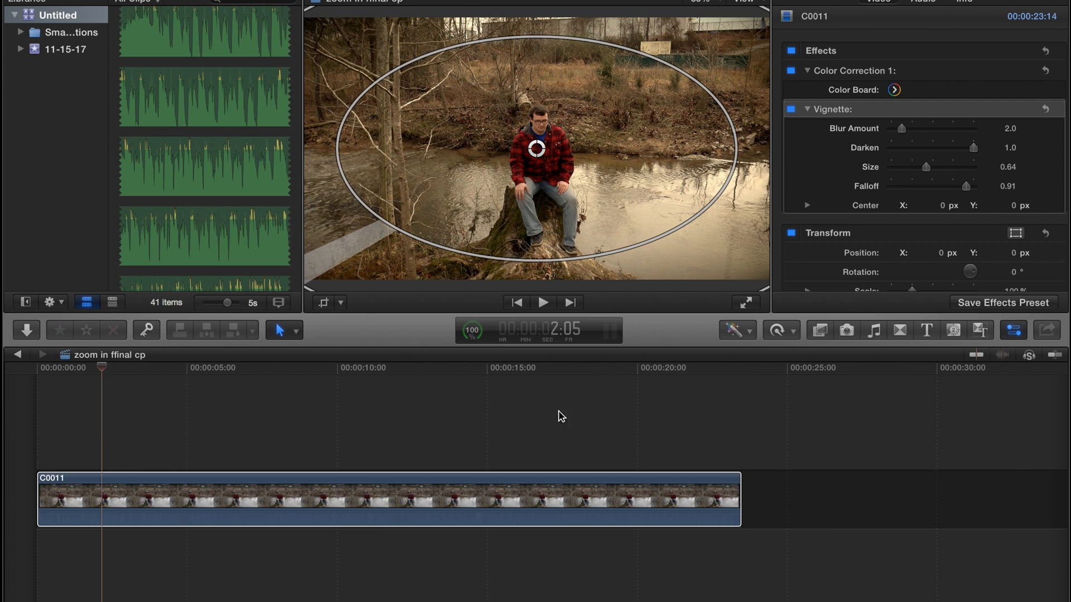
mouse_move(621, 423)
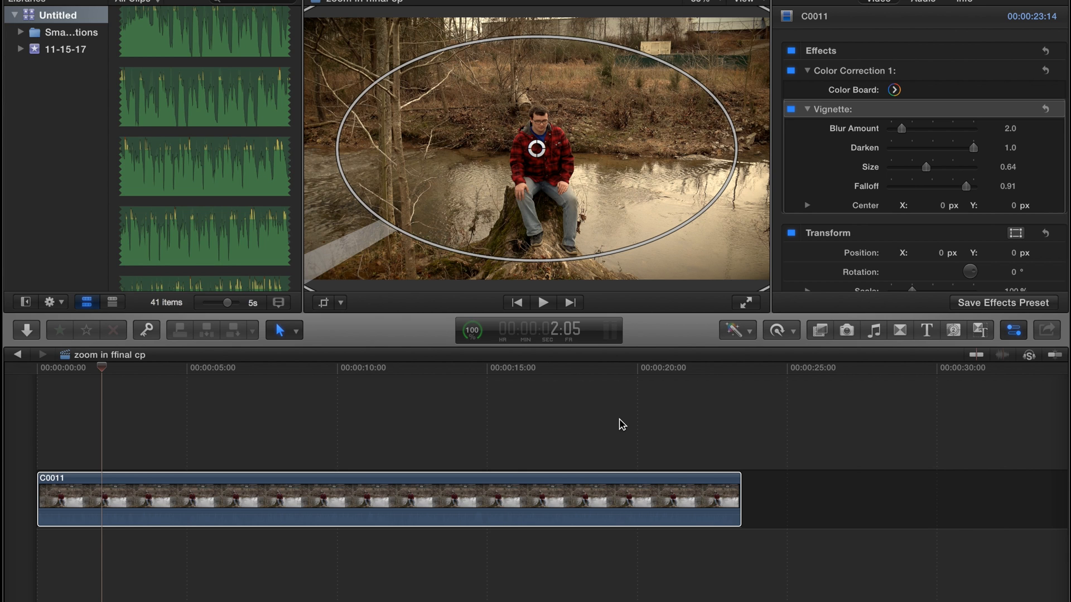
mouse_move(608, 424)
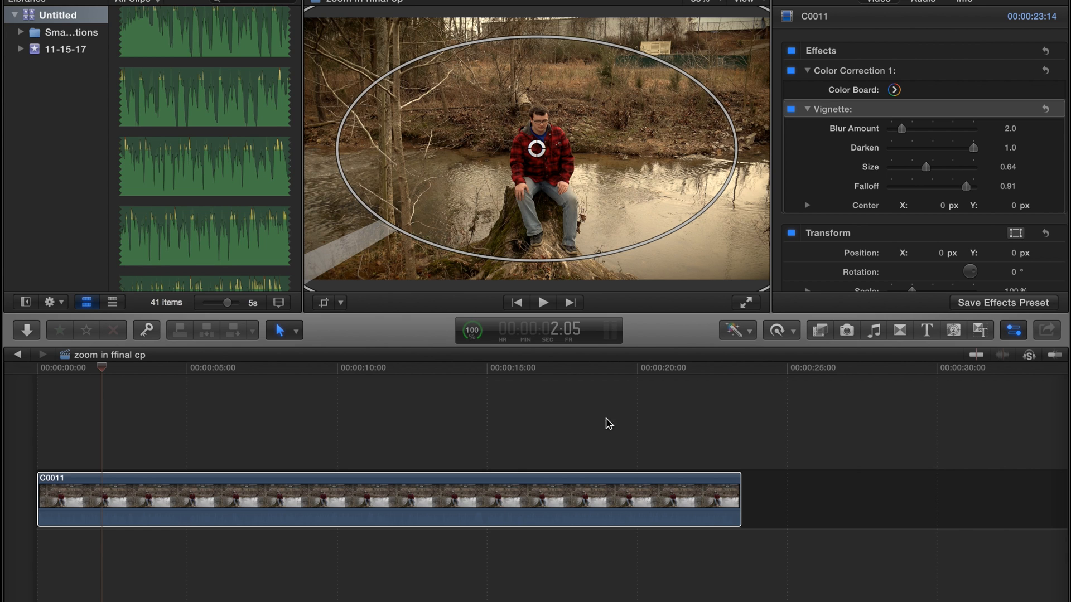
mouse_move(483, 386)
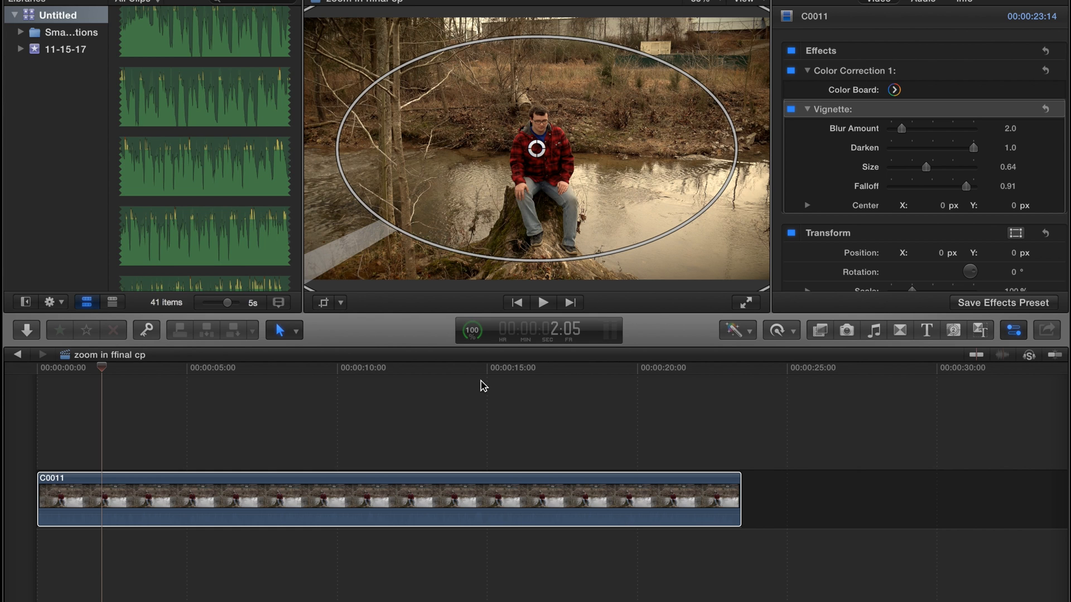
mouse_move(61, 415)
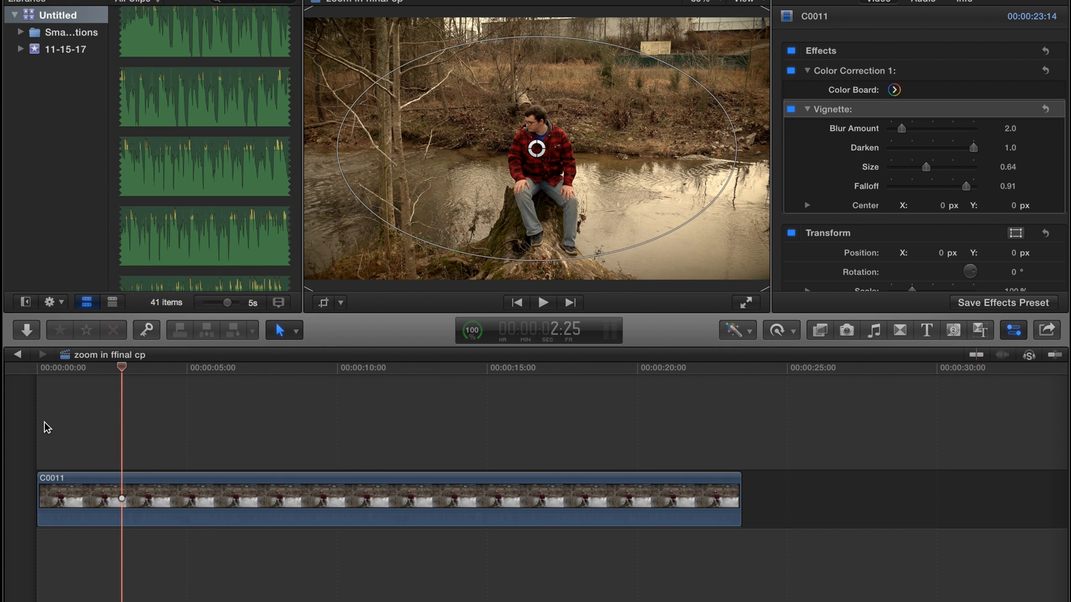
mouse_move(74, 430)
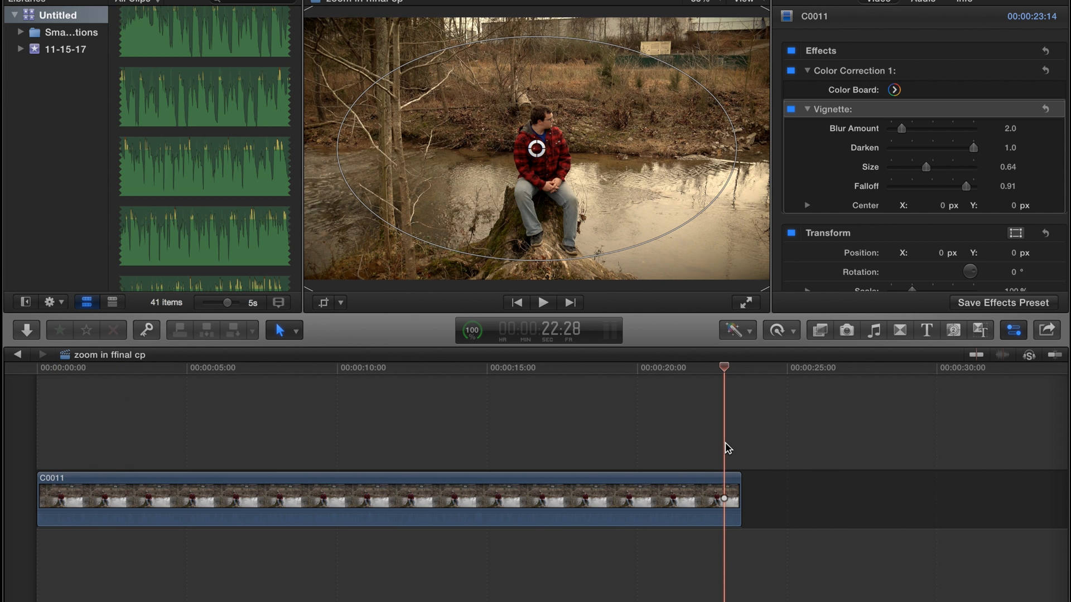
mouse_move(695, 431)
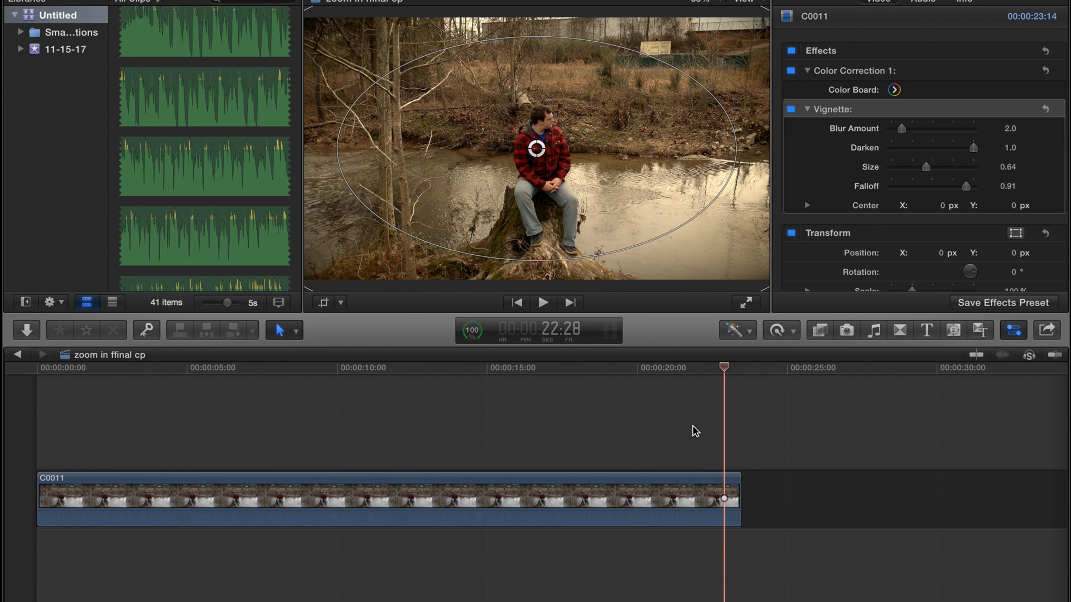
mouse_move(705, 478)
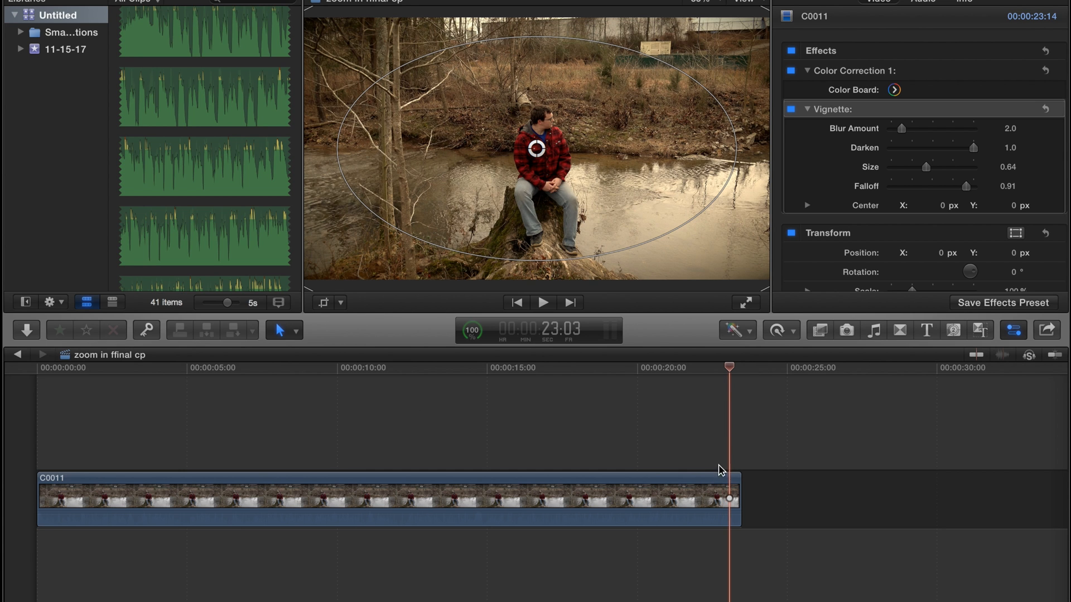
Put river clip C0011 into Ken Burns crop mode with start and end rectangles.
click(383, 498)
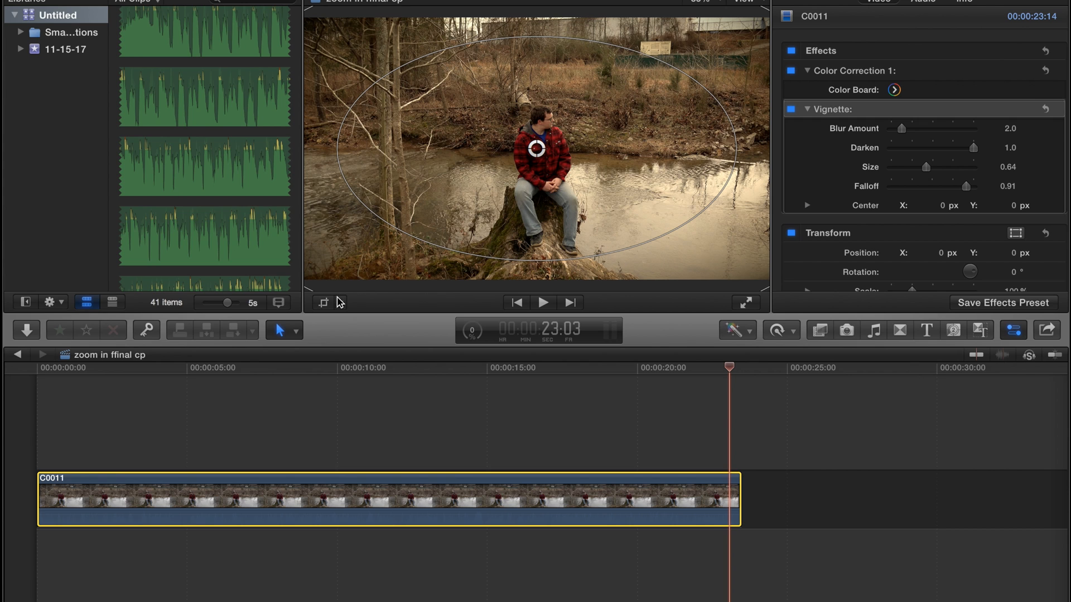
click(341, 302)
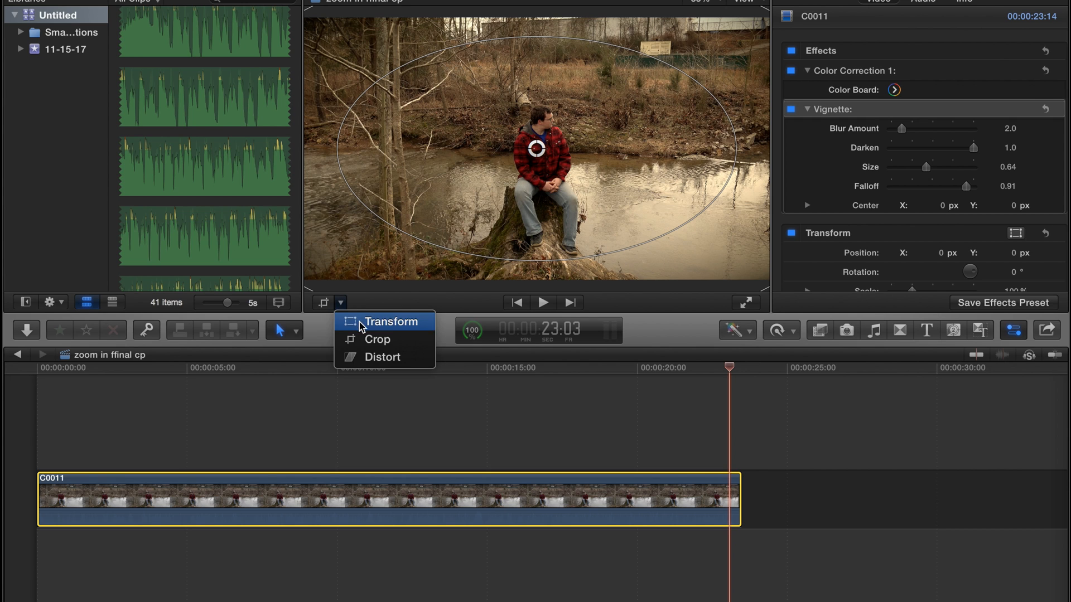
mouse_move(385, 339)
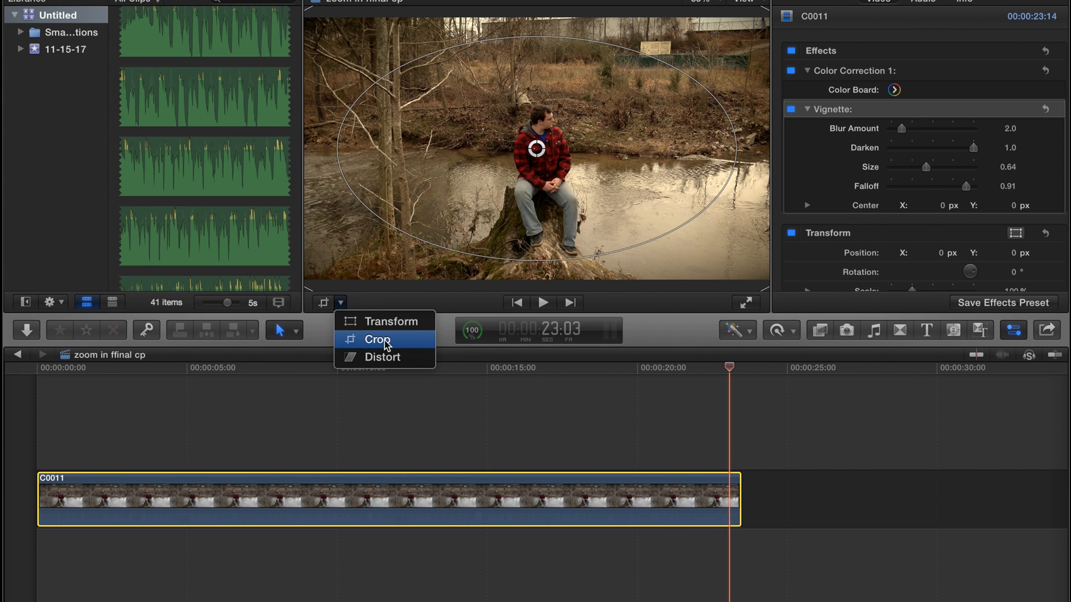
click(377, 340)
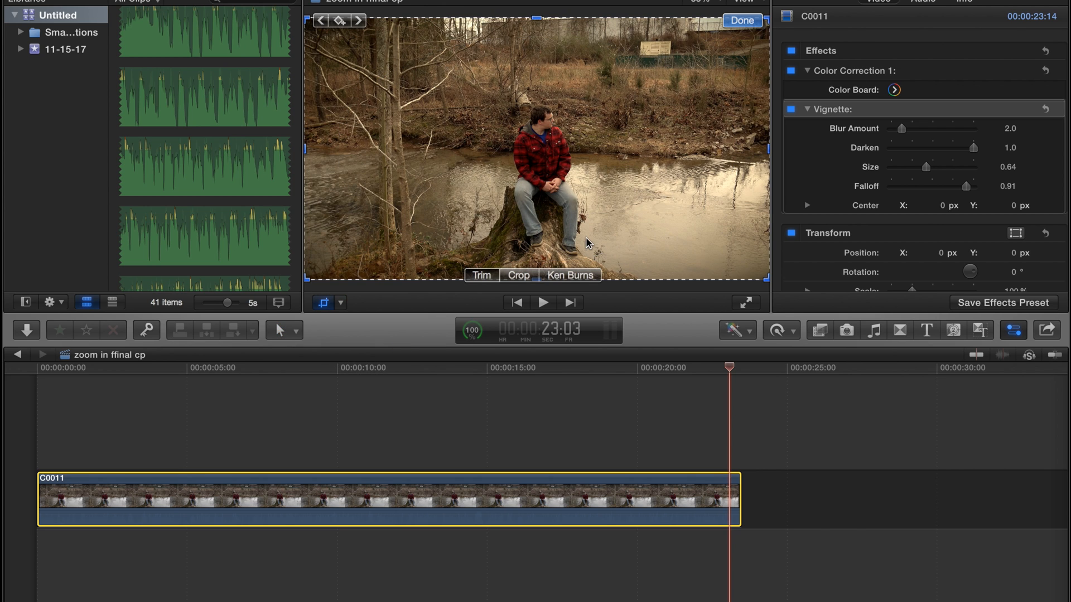
click(569, 275)
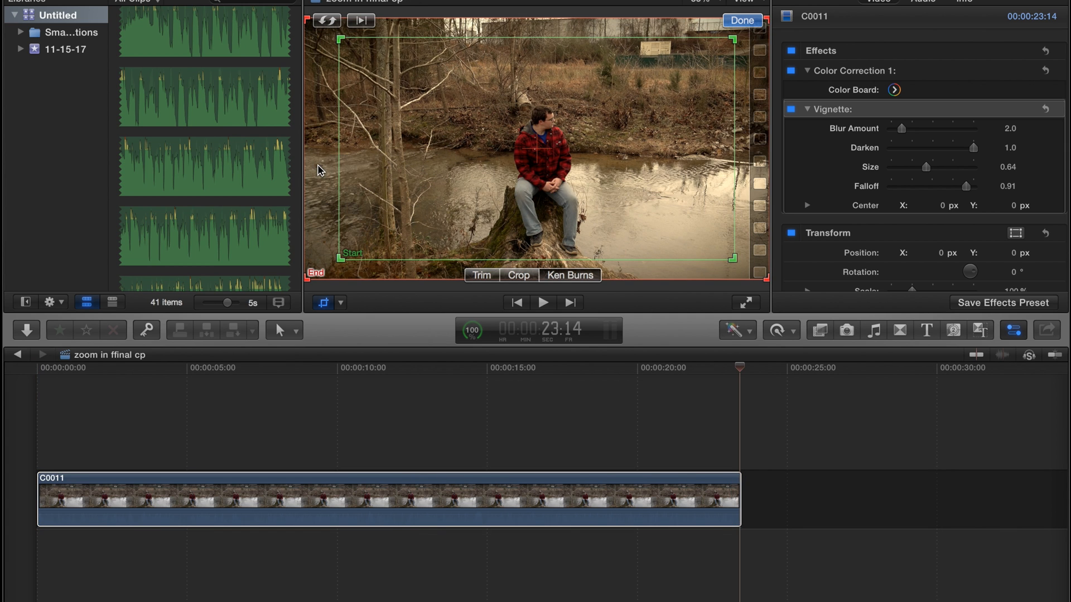
mouse_move(423, 184)
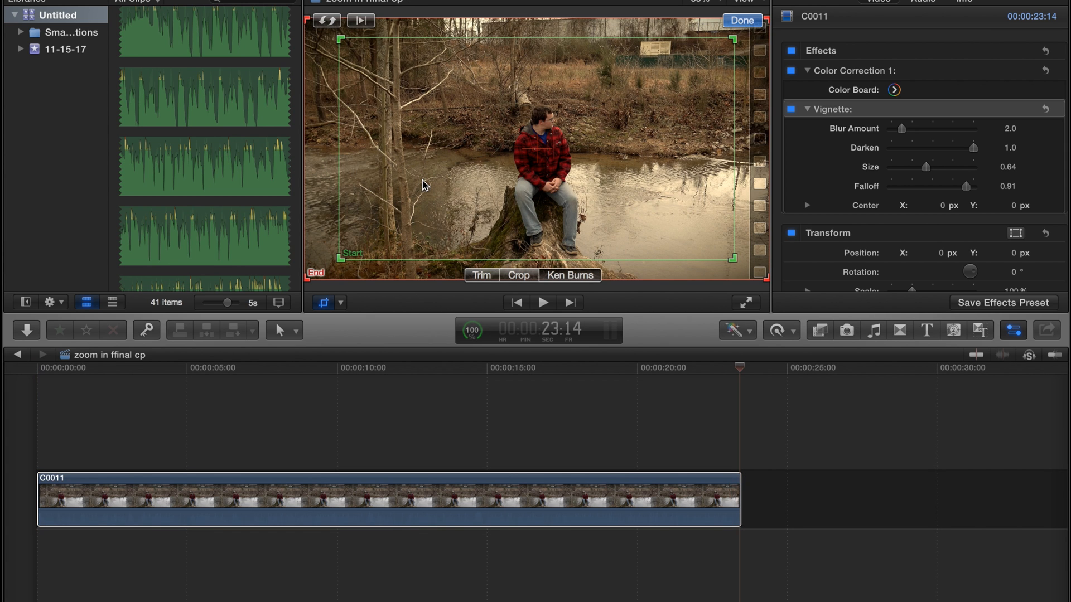
mouse_move(410, 189)
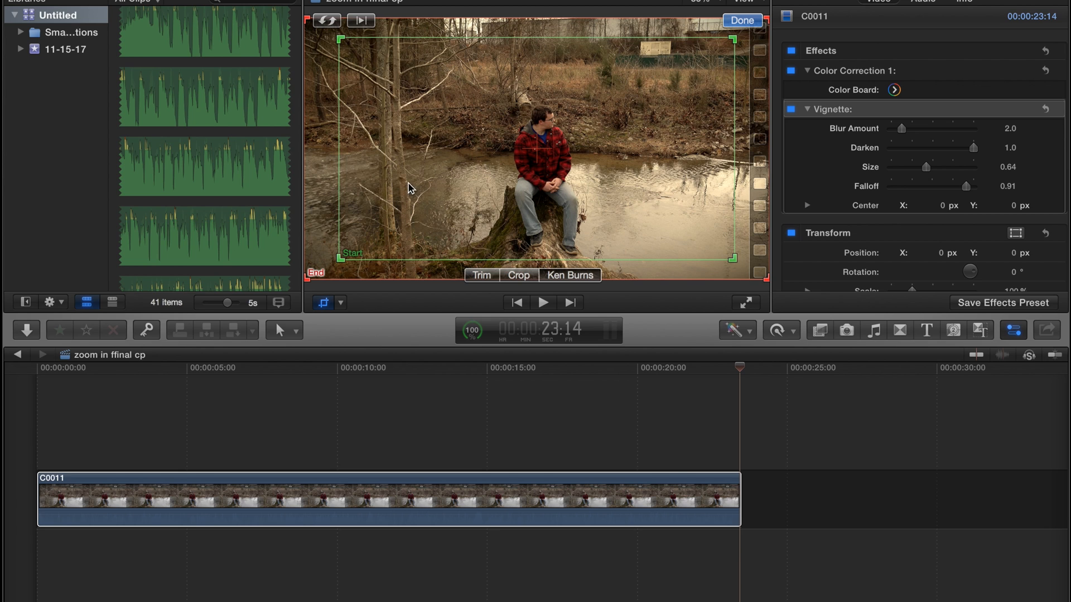
mouse_move(317, 255)
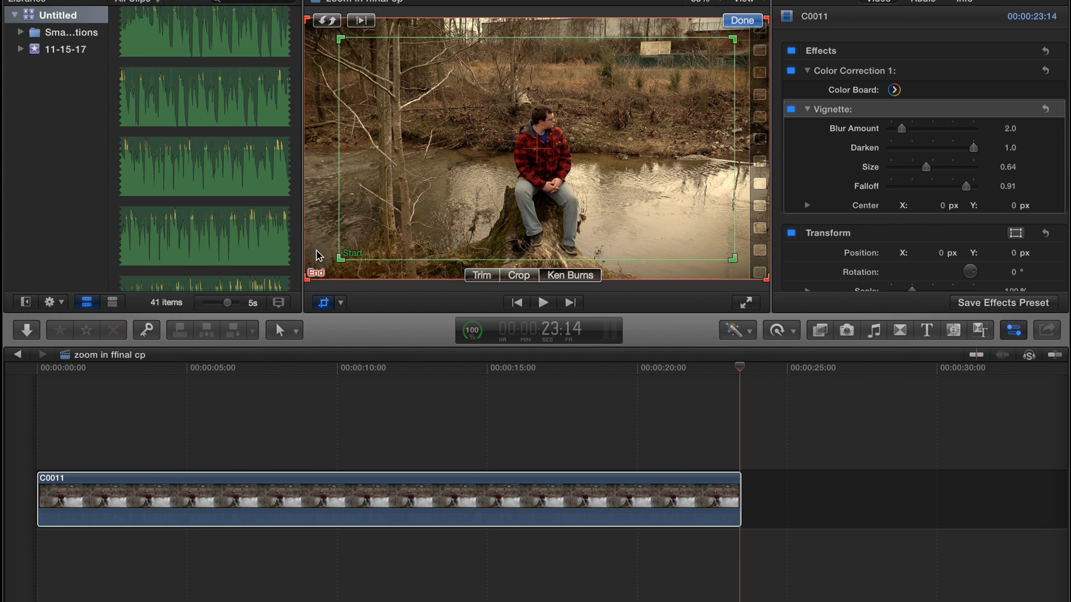
mouse_move(307, 285)
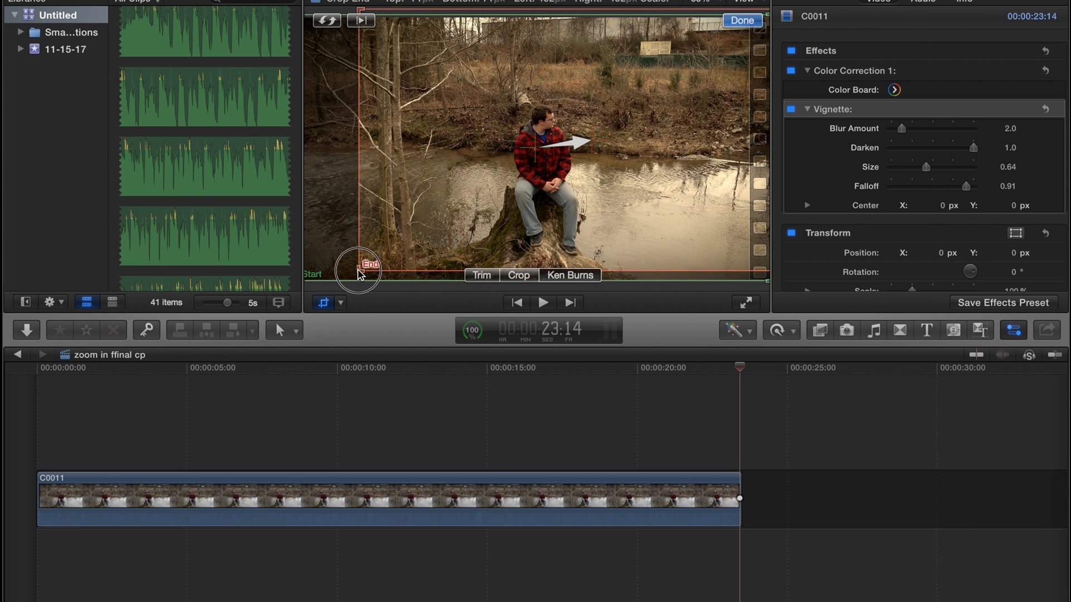
Shrink and center the Ken Burns End rectangle around the man on the stump, then finish.
drag(359, 265, 474, 208)
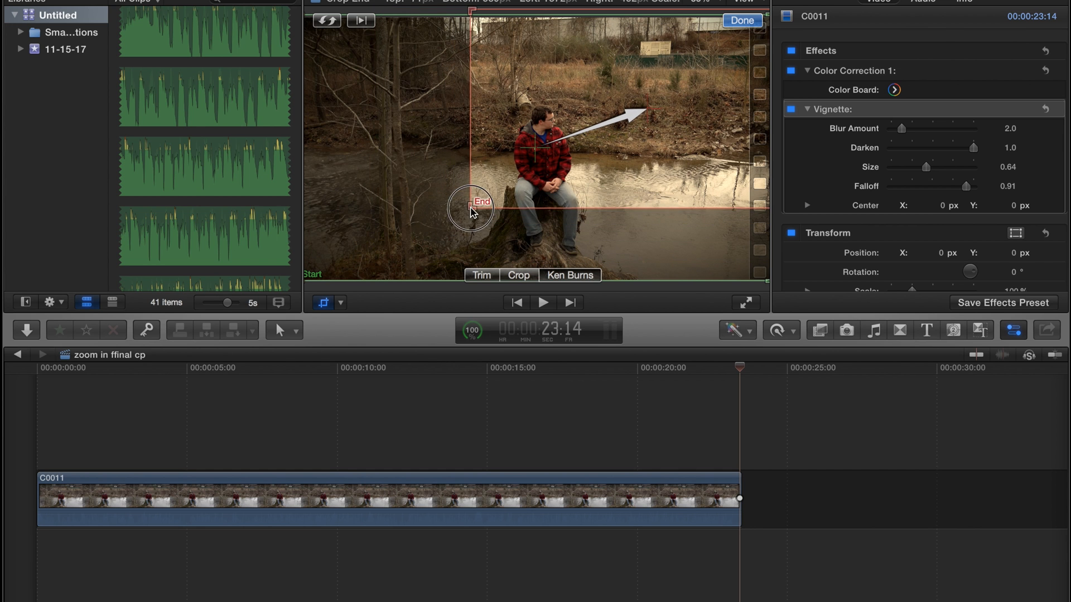
drag(471, 208, 543, 111)
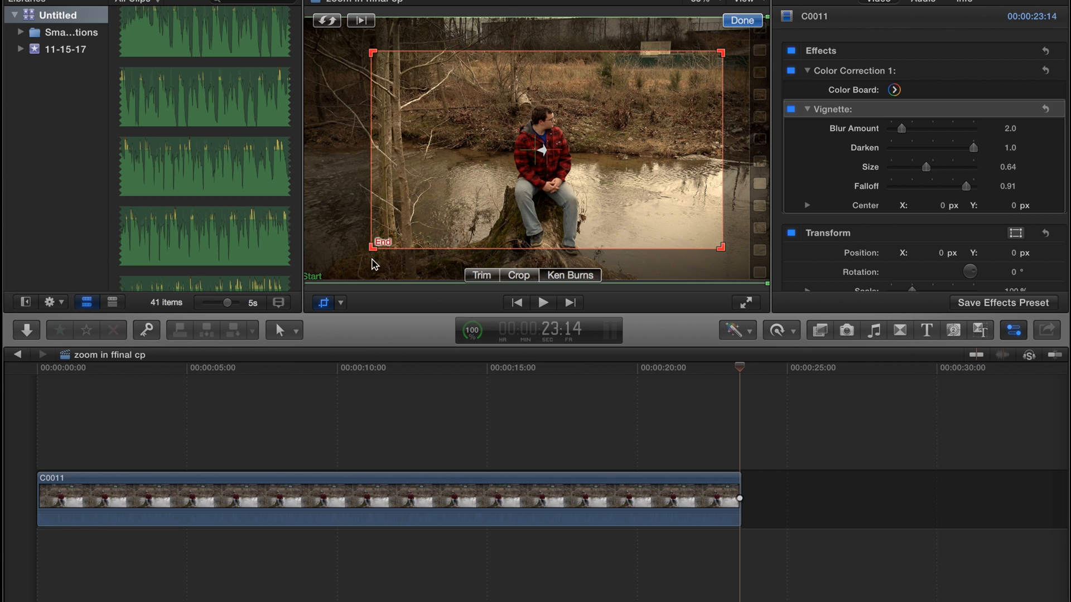
drag(382, 243, 427, 217)
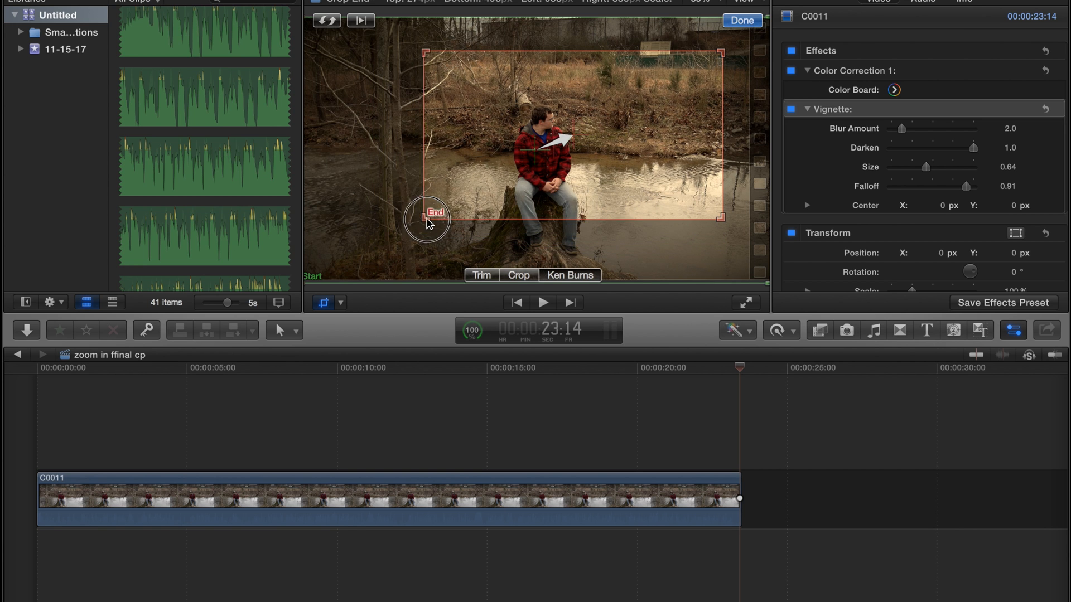
drag(426, 217, 519, 122)
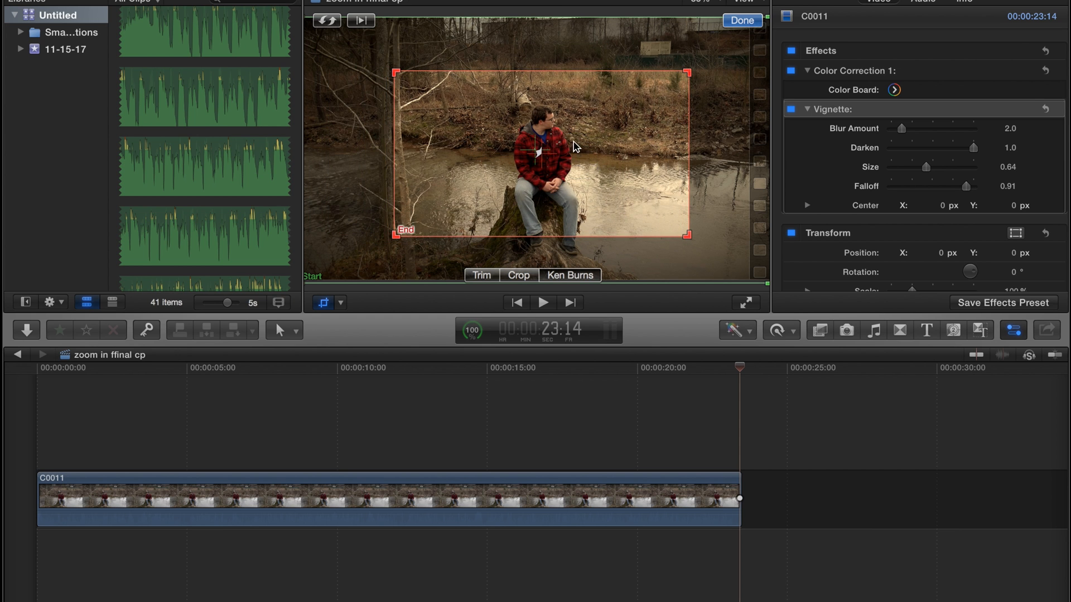
click(742, 21)
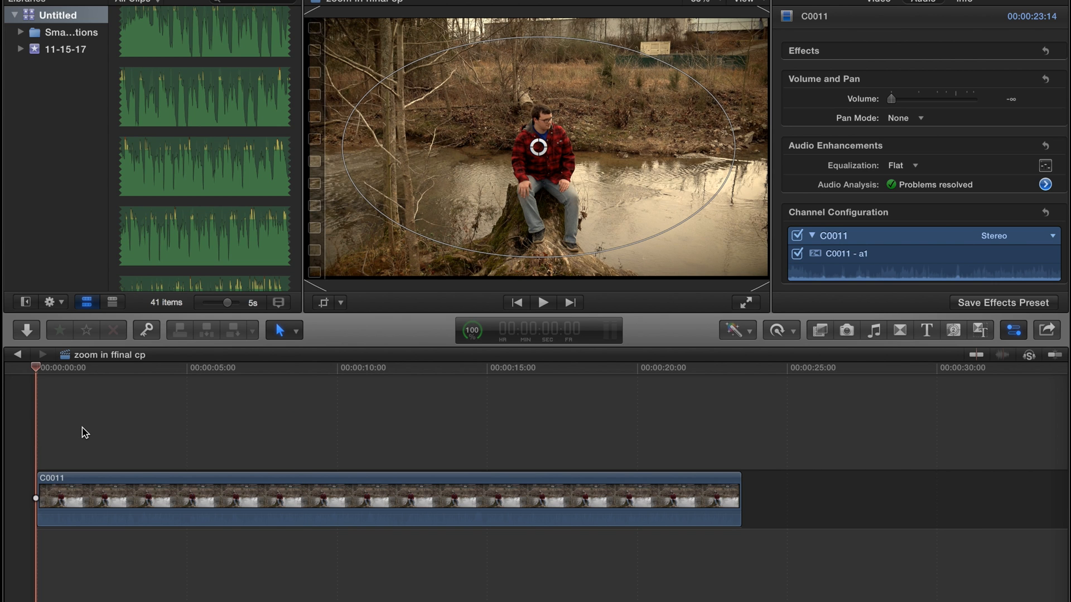
click(543, 302)
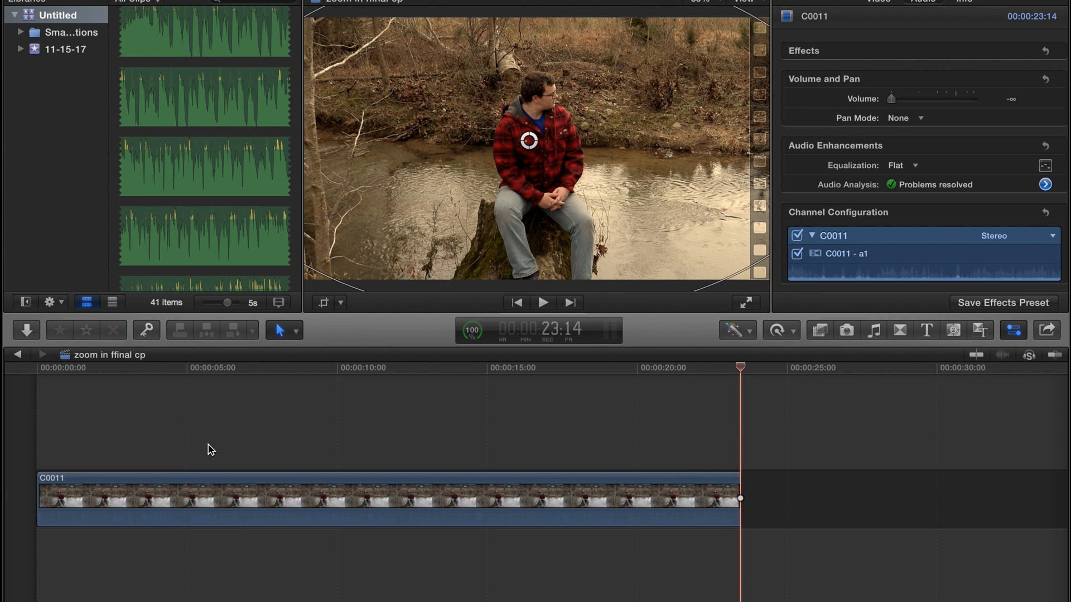
mouse_move(339, 461)
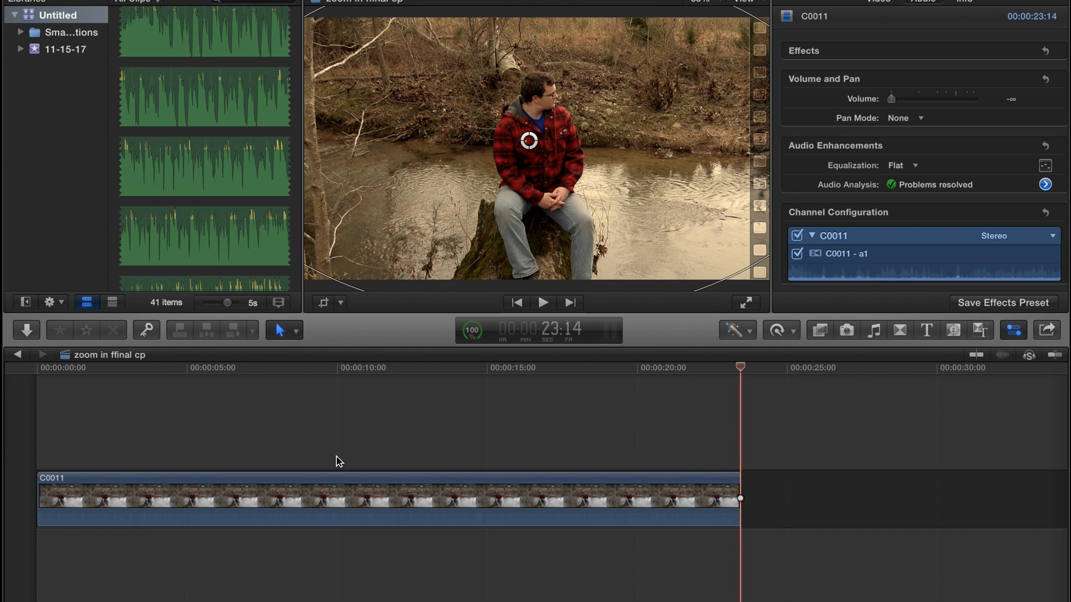
mouse_move(647, 474)
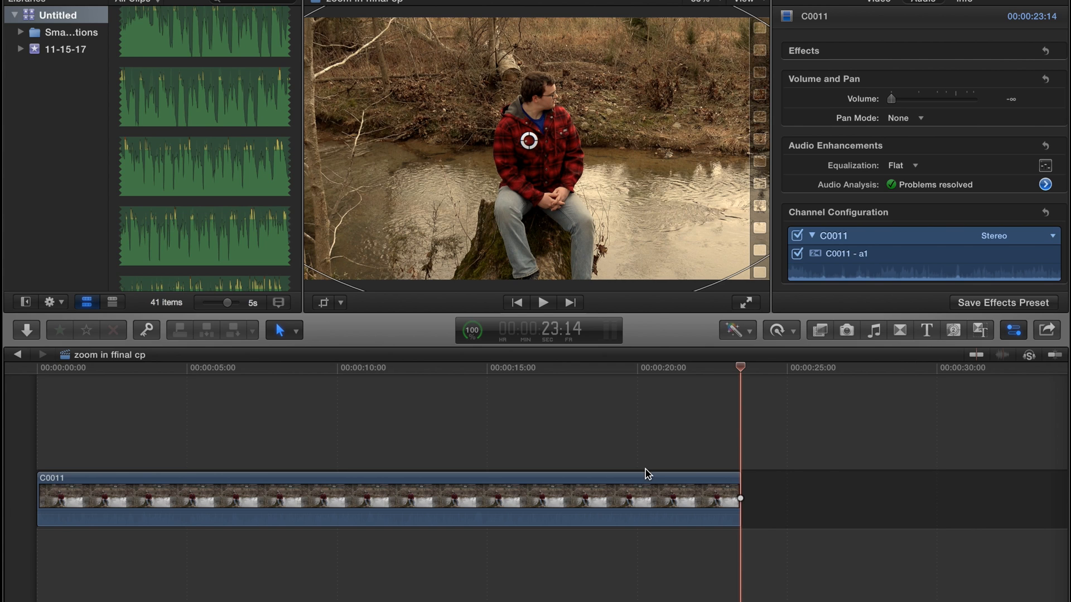
mouse_move(766, 442)
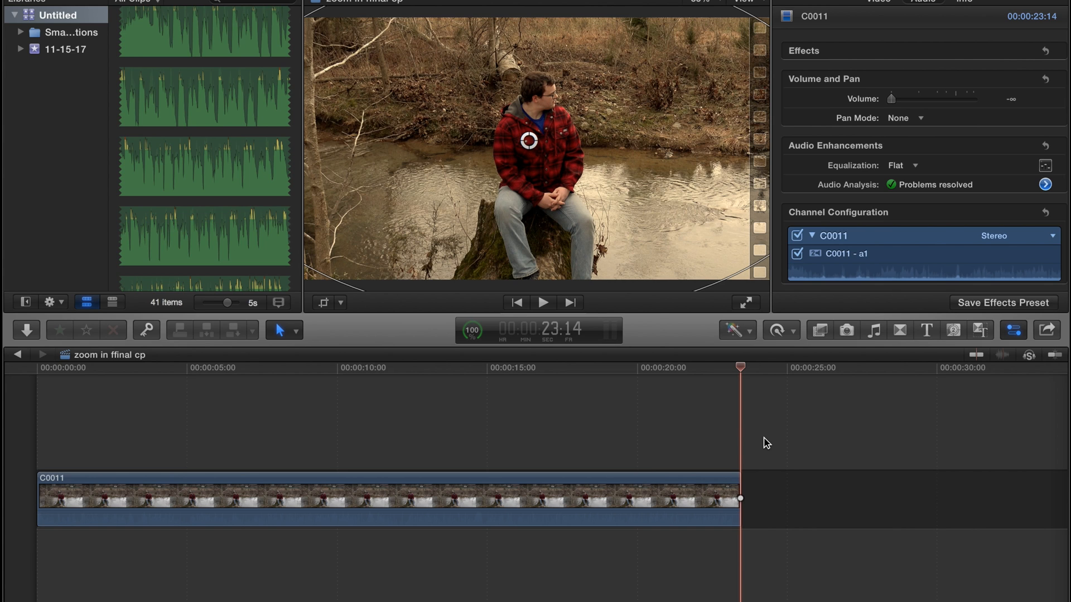
mouse_move(643, 415)
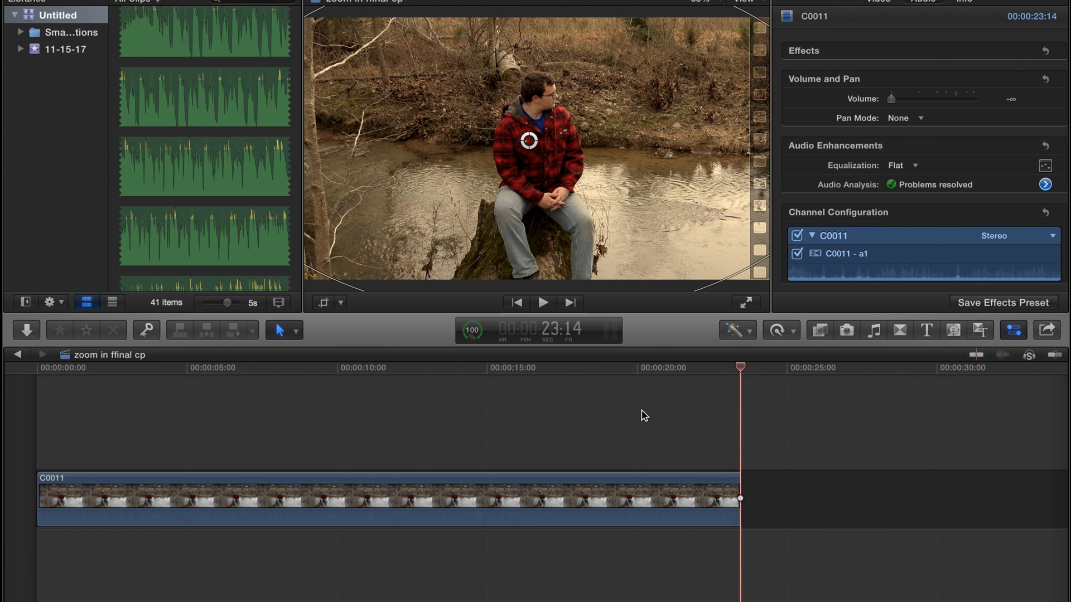
Browse the video effects list, scrolling down toward Letterbox.
click(819, 331)
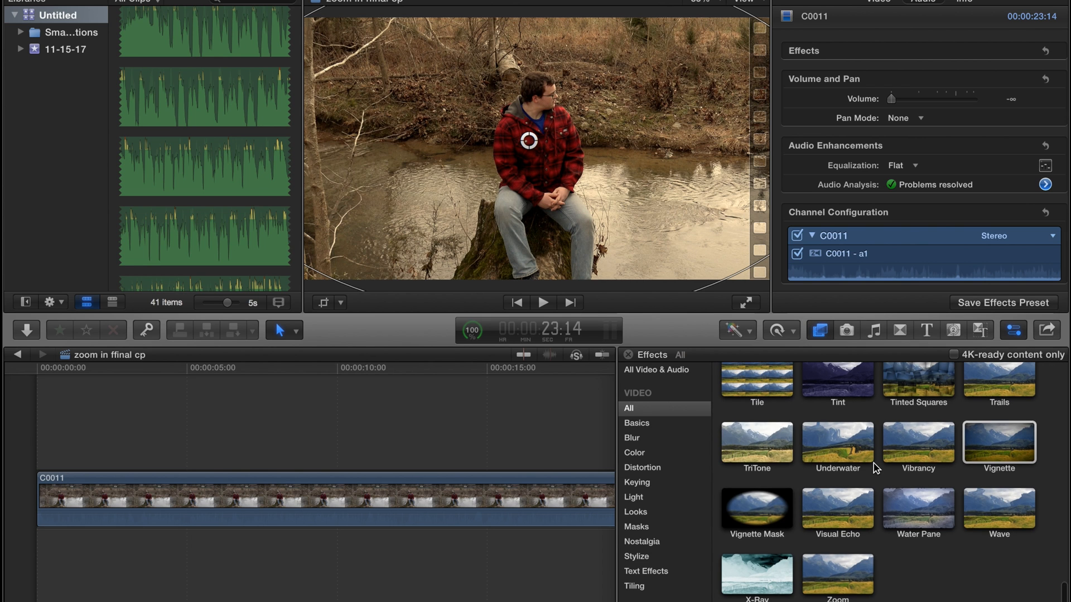
scroll(down, 3)
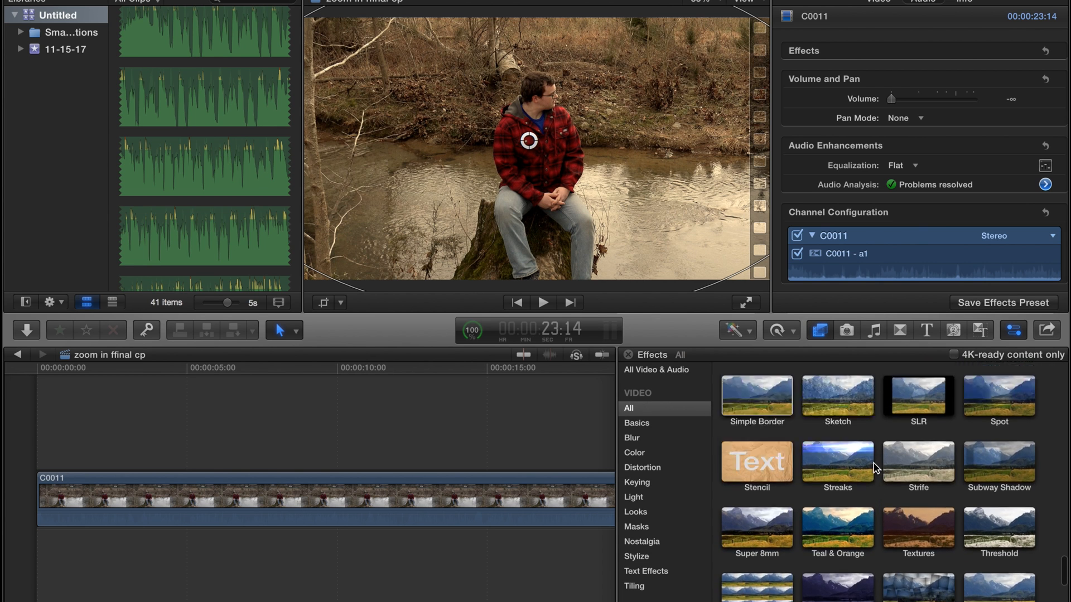
scroll(down, 3)
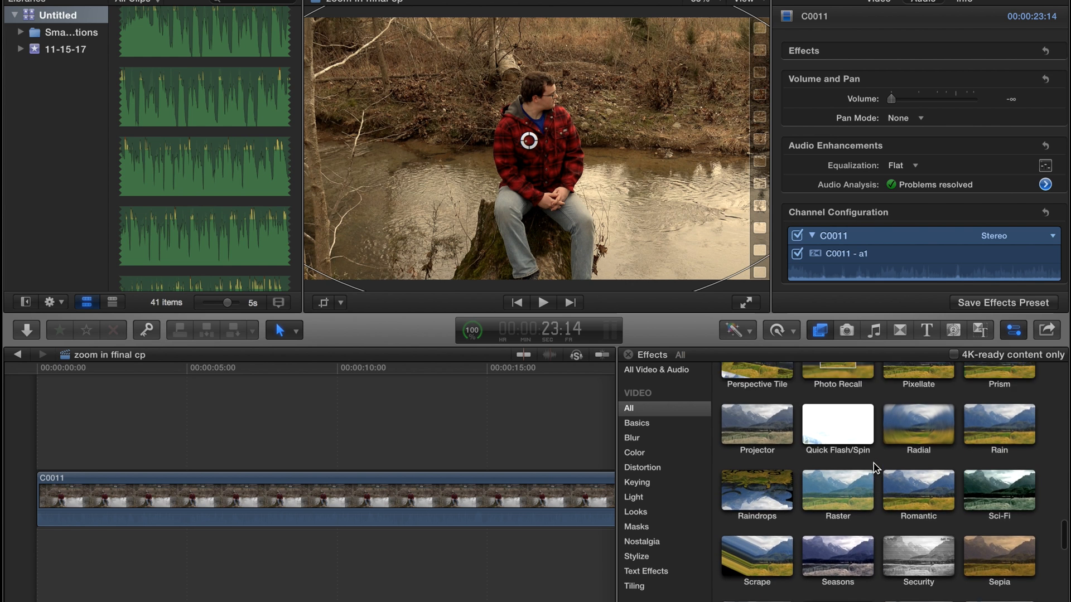
scroll(down, 3)
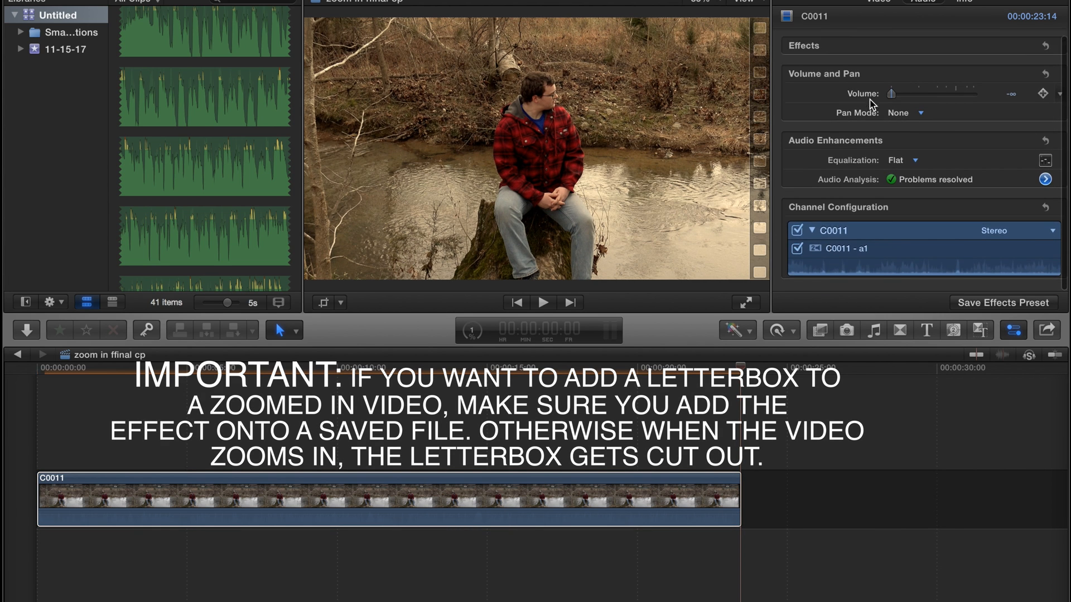
Bring up the clip's Letterbox settings (3.00:1 ratio, 0.28 offset) in the Video Inspector.
click(877, 1)
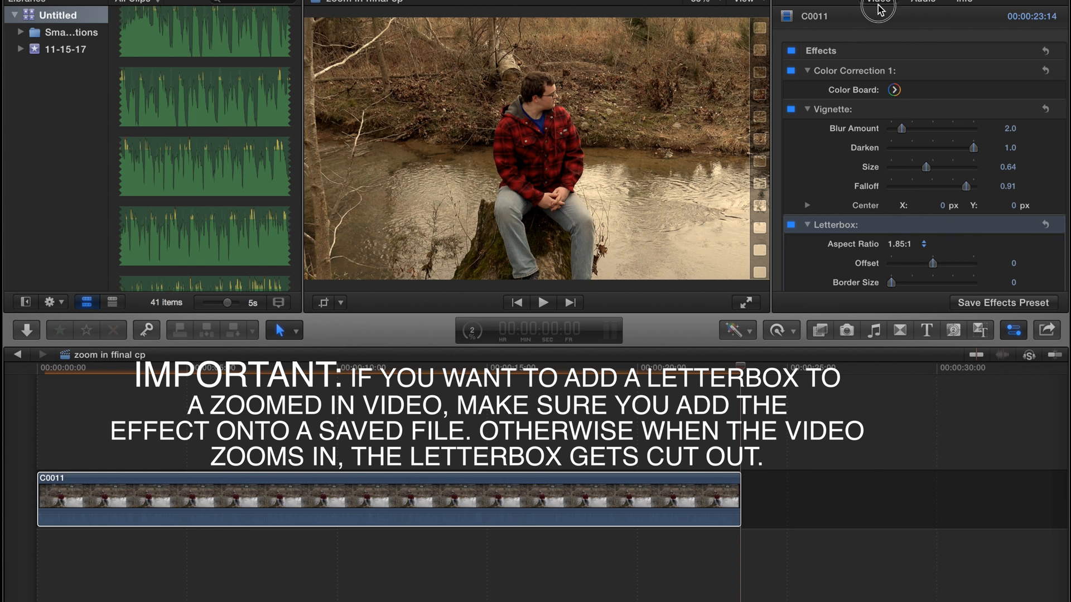
scroll(down, 3)
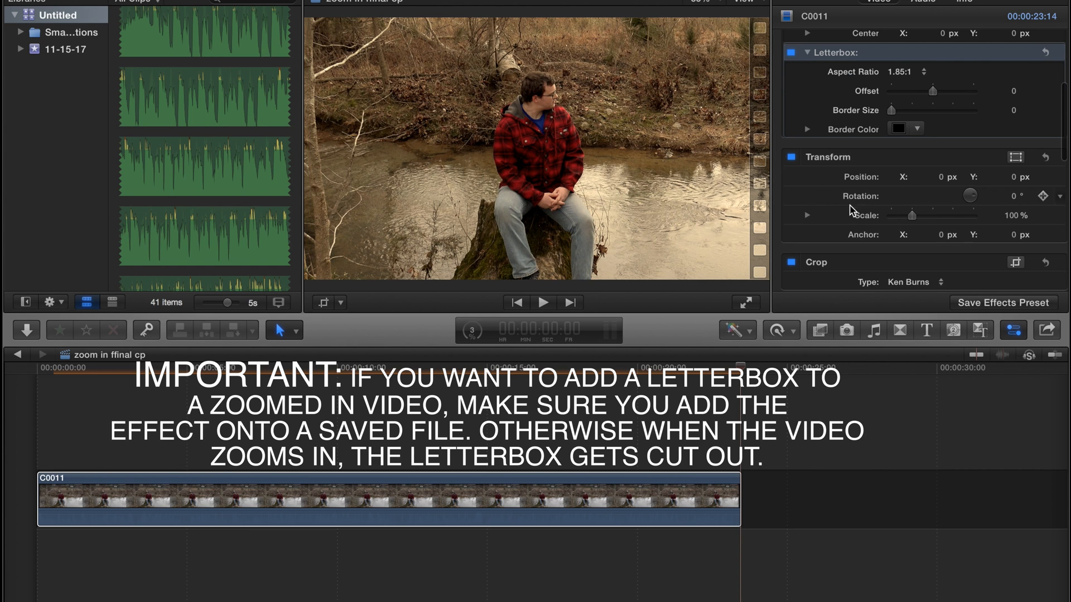
click(905, 72)
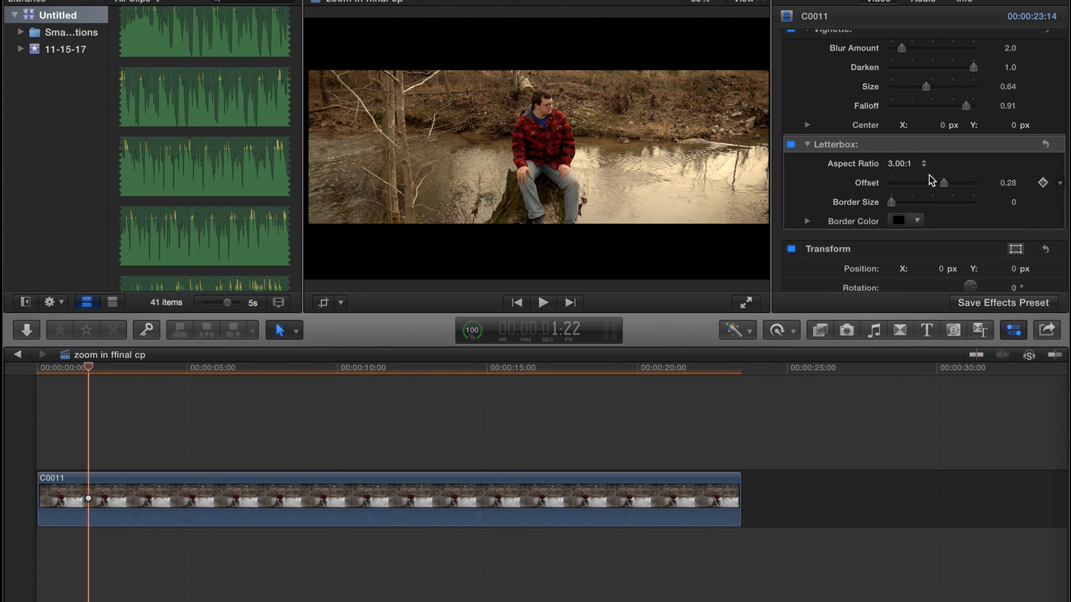
Try 2.35:1 and 2.55:1, settle the letterbox on 2.35:1, and close Background Tasks.
click(907, 163)
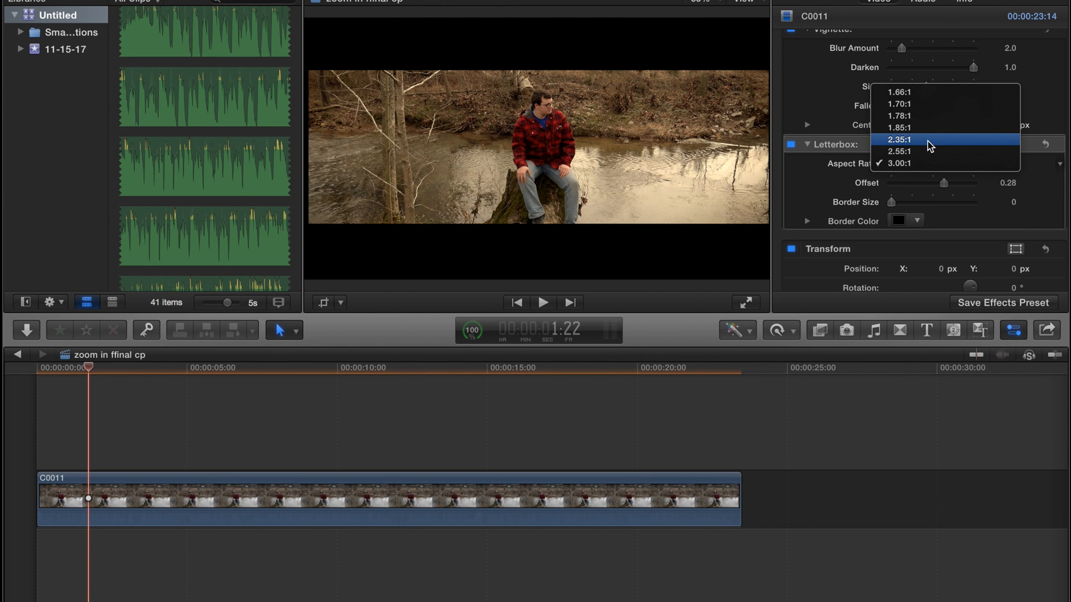
click(898, 140)
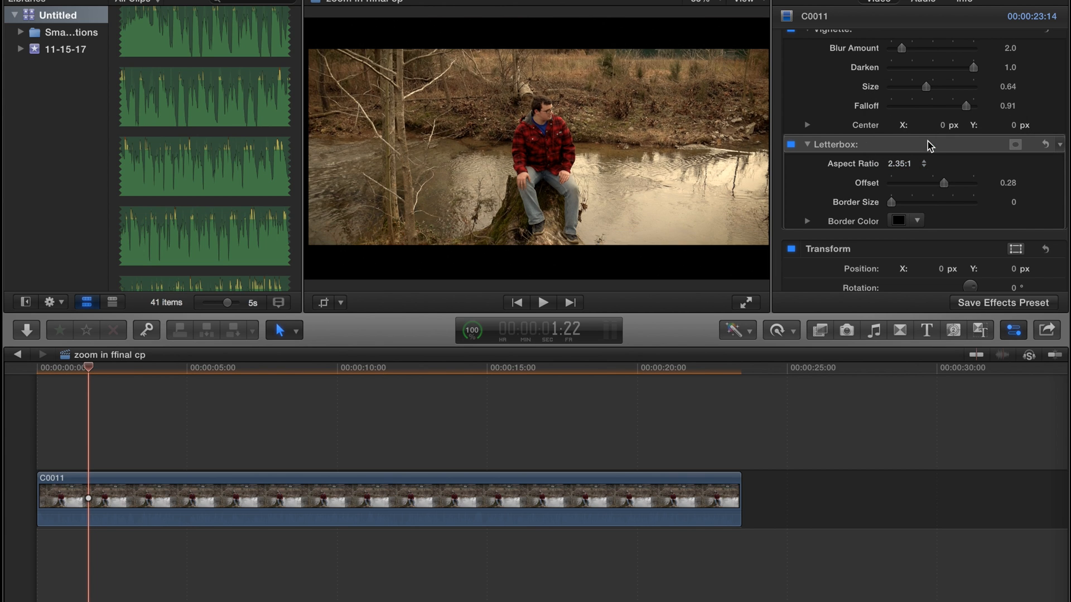
click(901, 163)
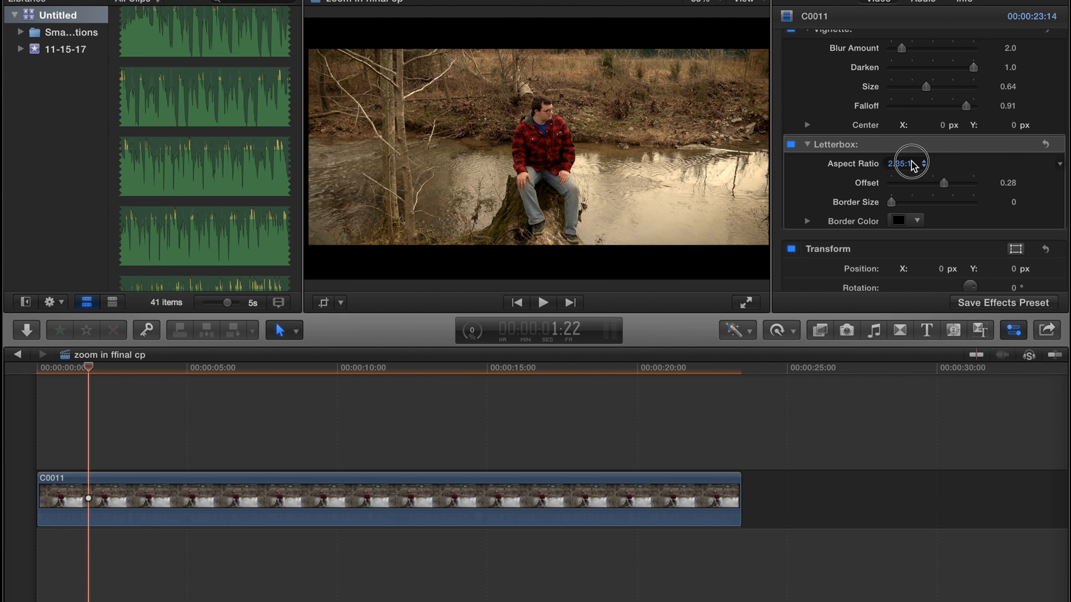
click(908, 164)
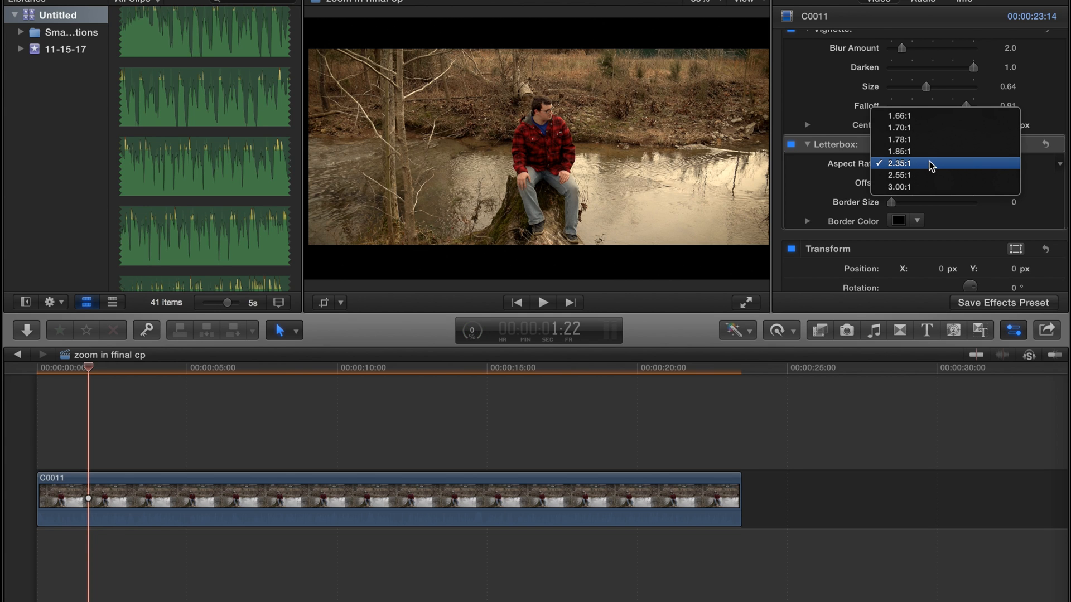
click(898, 175)
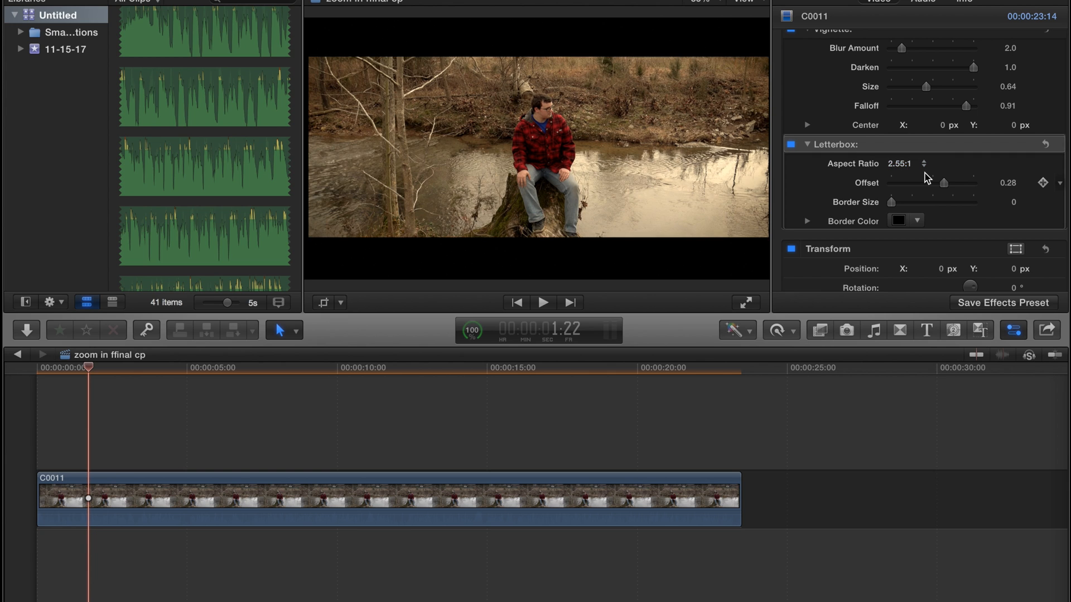
click(924, 164)
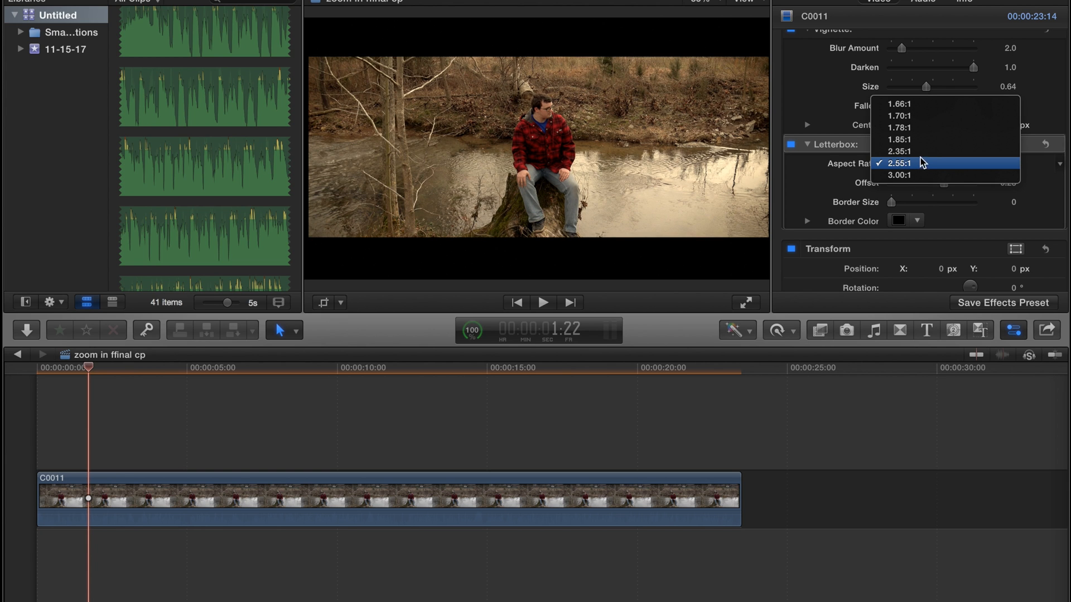
click(898, 152)
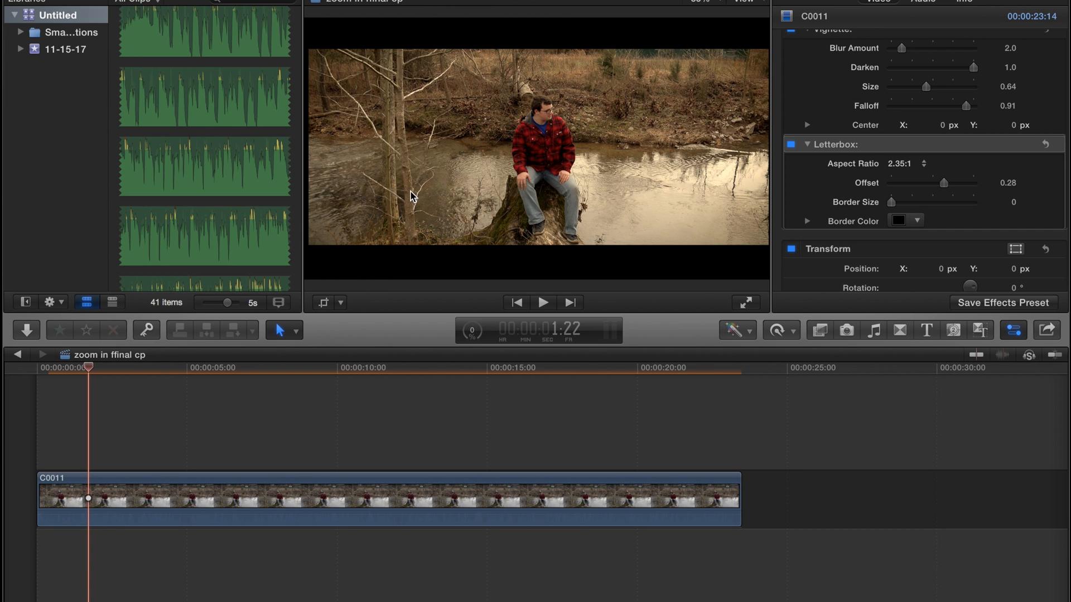
mouse_move(701, 244)
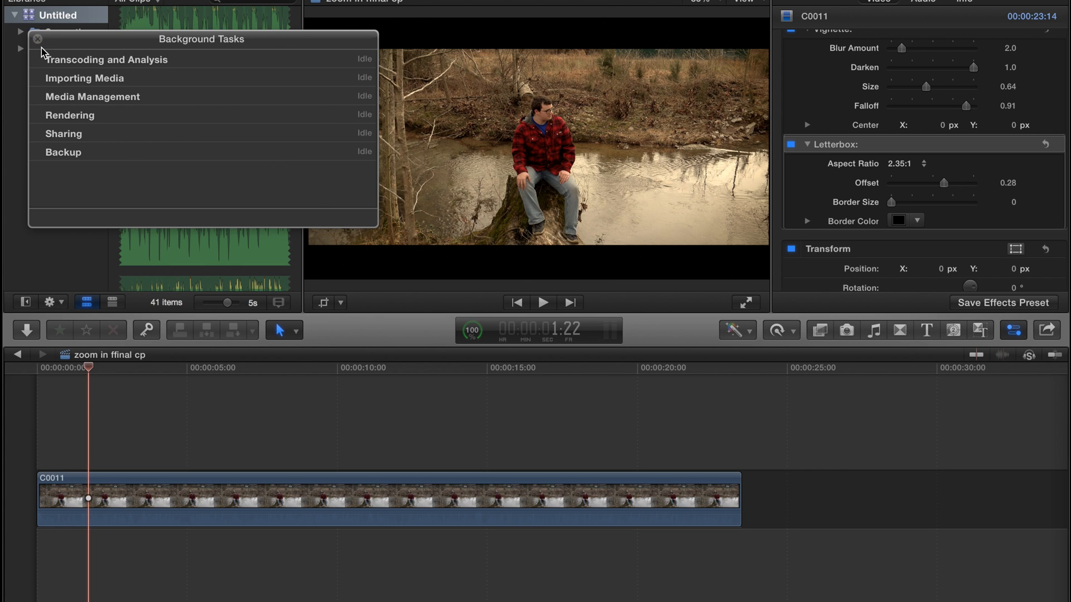
click(37, 39)
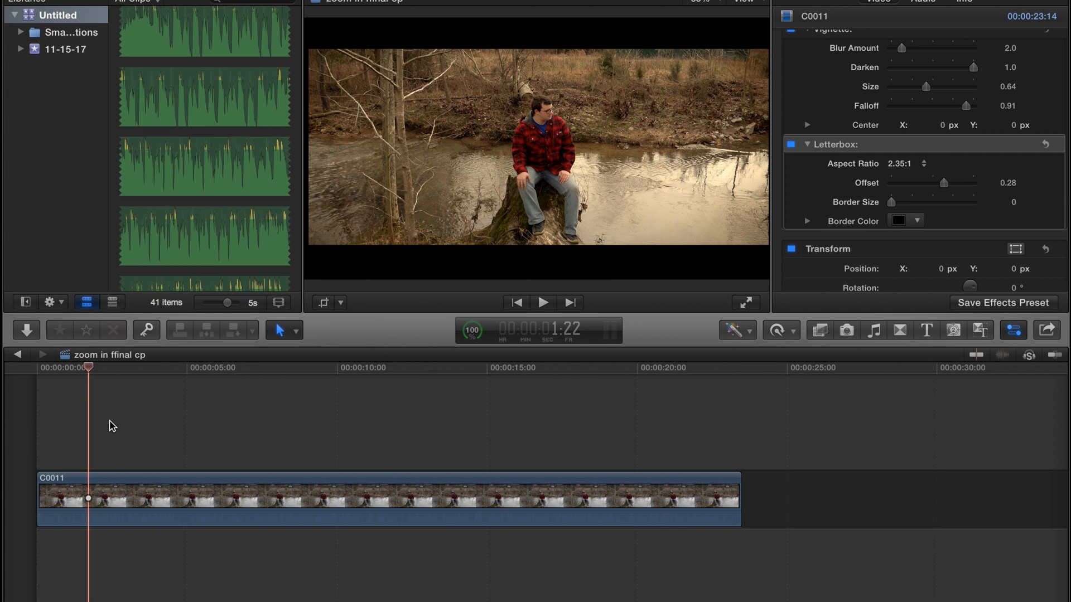